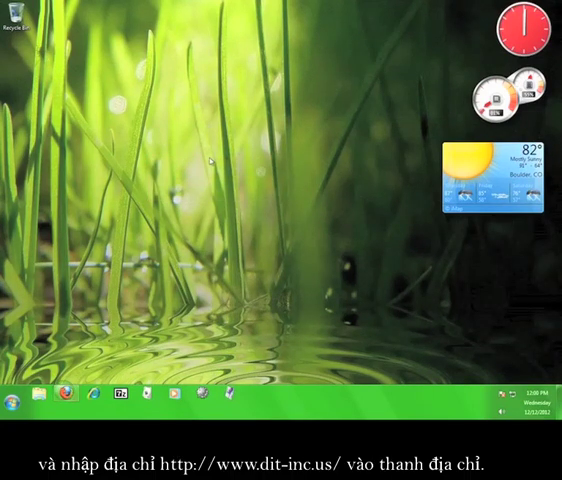
pyautogui.click(63, 398)
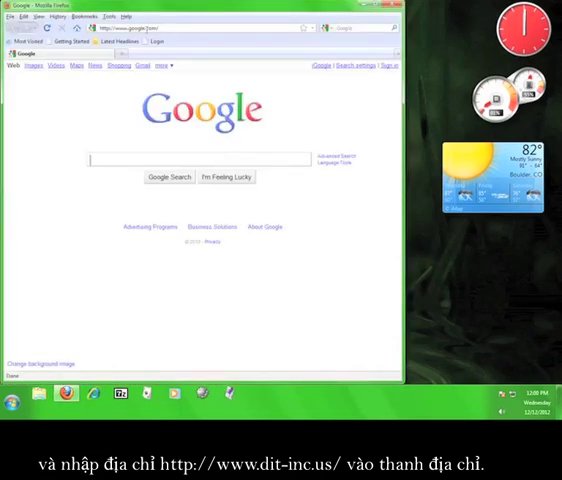
pyautogui.write('http://www.dit-inc.us/')
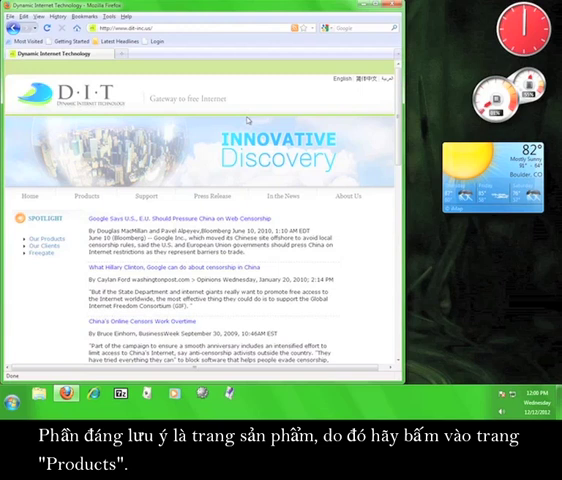
pyautogui.moveTo(248, 118)
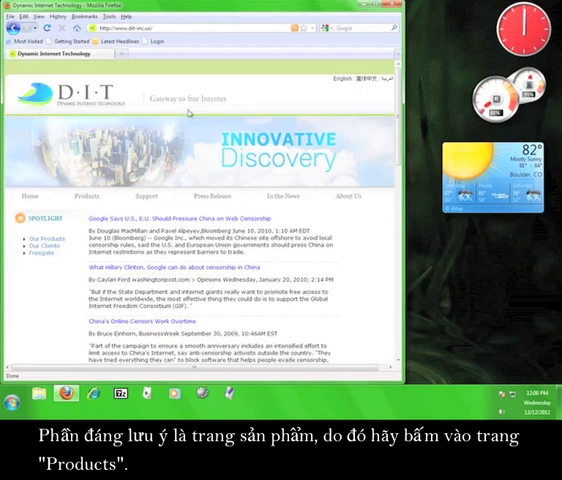
# Open the Products page listing Freegate, Mass Mailing and Dynaweb
pyautogui.click(91, 196)
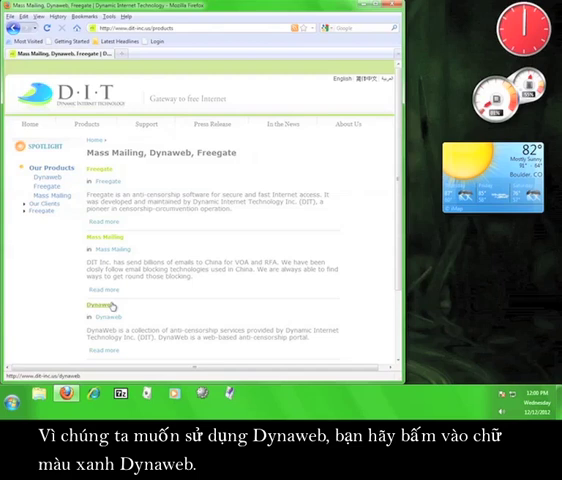
pyautogui.click(104, 305)
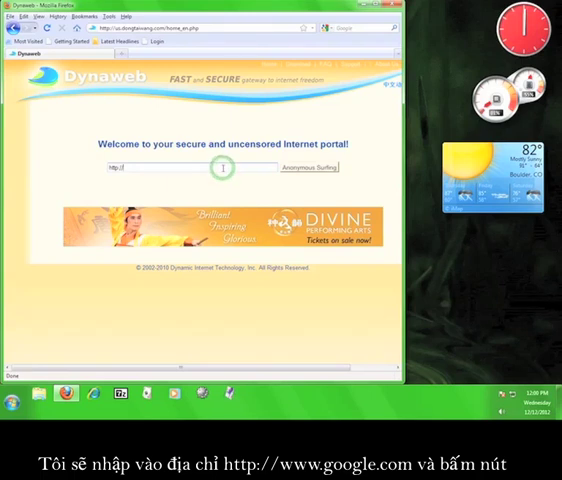
pyautogui.write('http://www.goo')
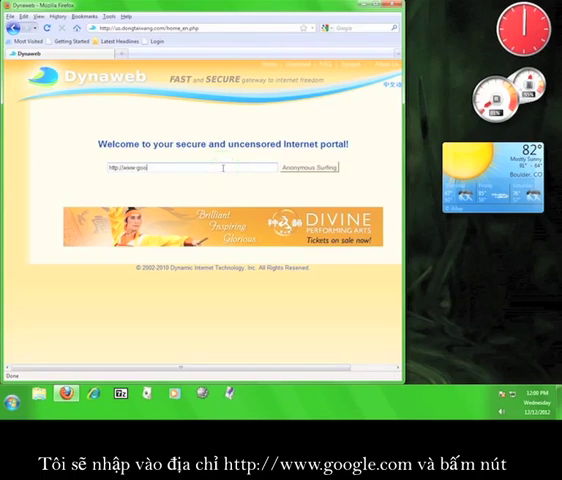
pyautogui.write('http://www.google.com')
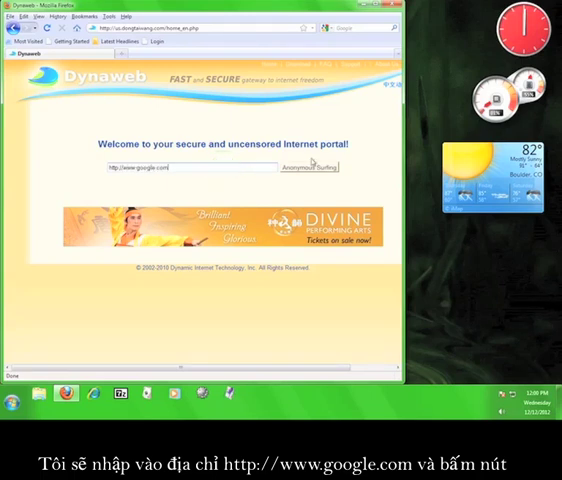
pyautogui.click(316, 167)
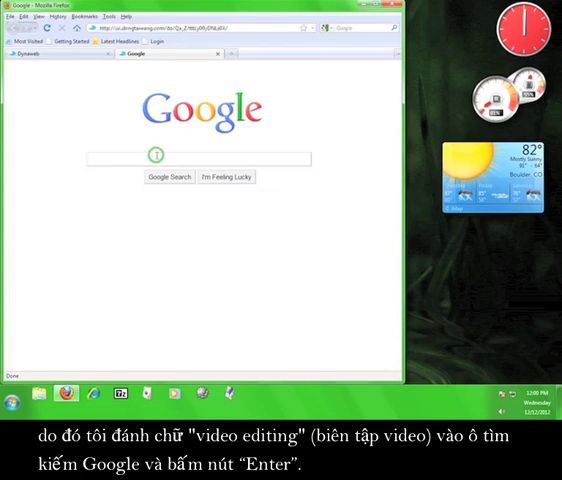
# Search Google for 'video editing' through the Dynaweb proxy
pyautogui.write('video edit')
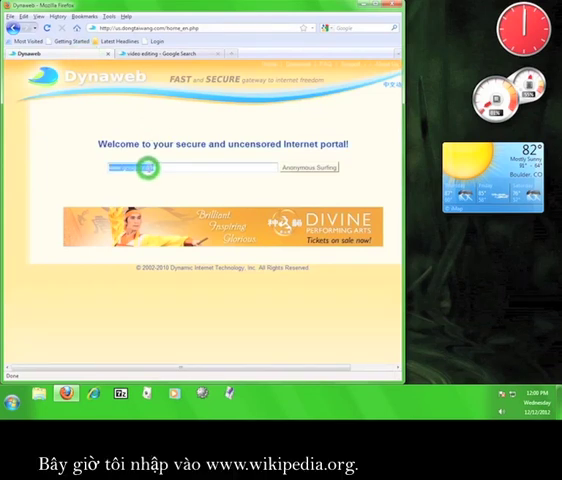
pyautogui.write('www.wikip')
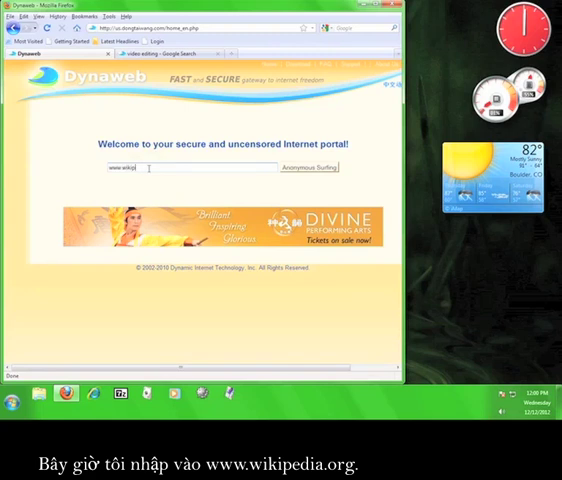